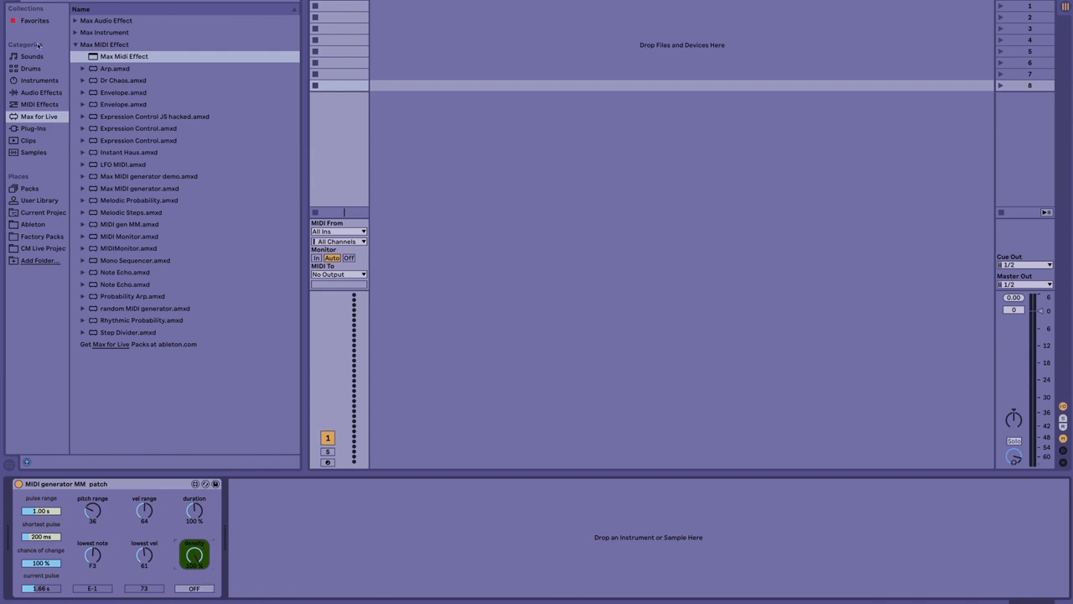
- Load the Marimba4 Soft preset from the Instruments browser onto the MIDI track after the generator
left_click(39, 80)
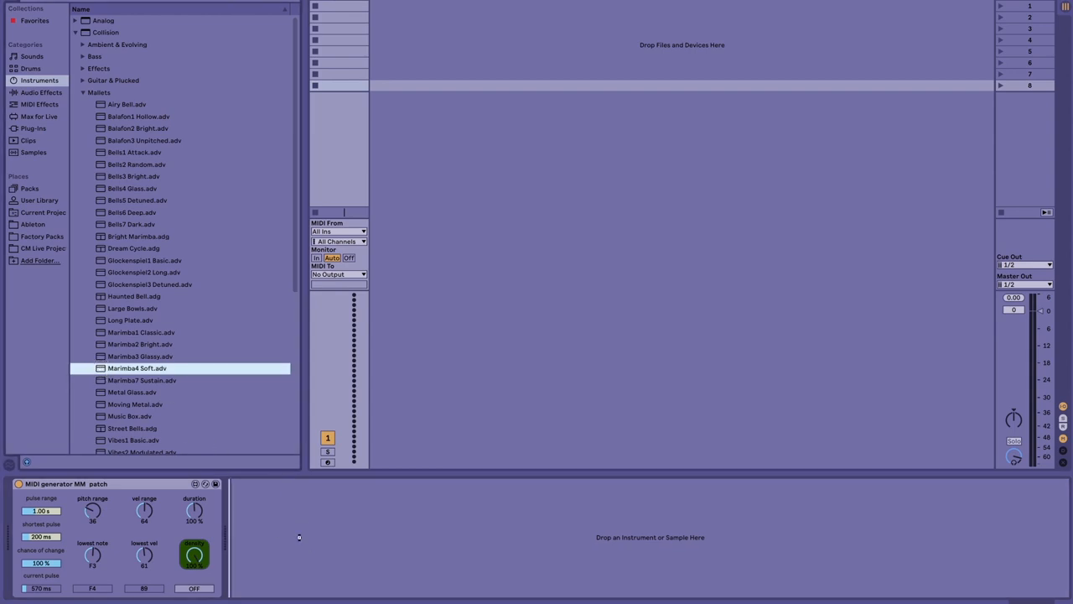
double_click(136, 367)
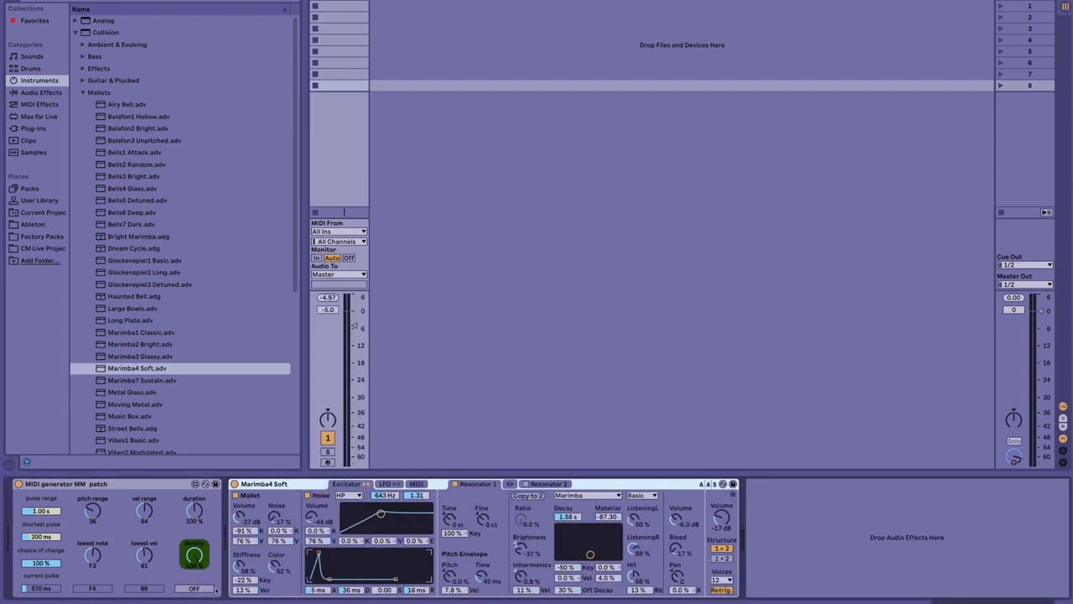